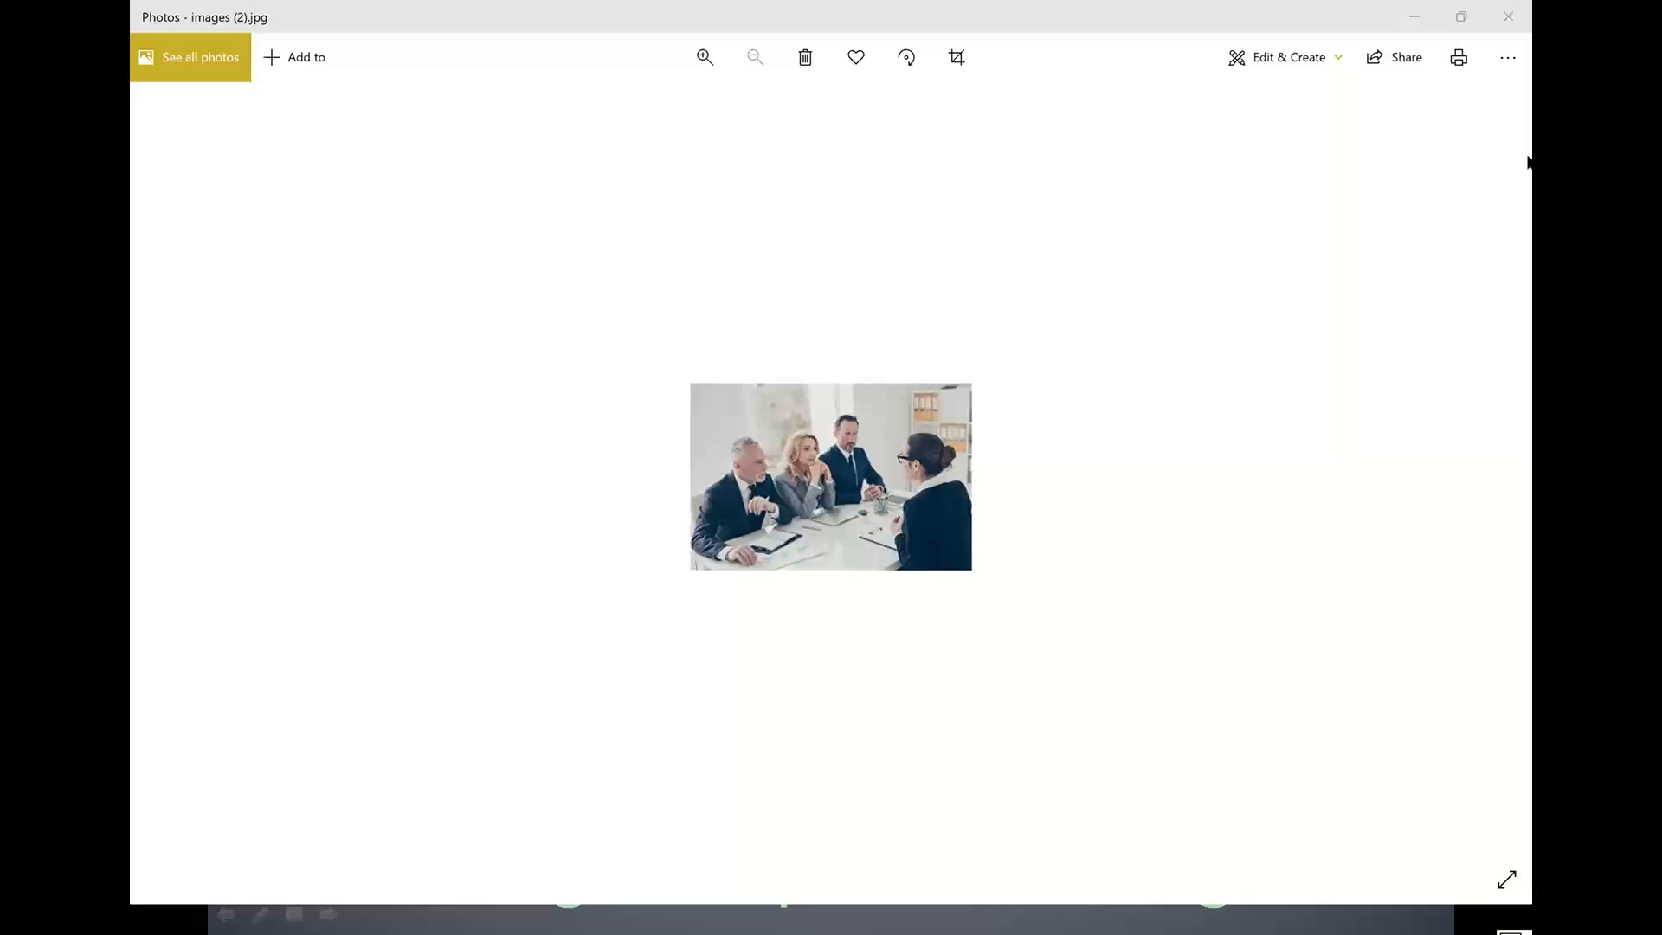
pyautogui.moveTo(1527, 192)
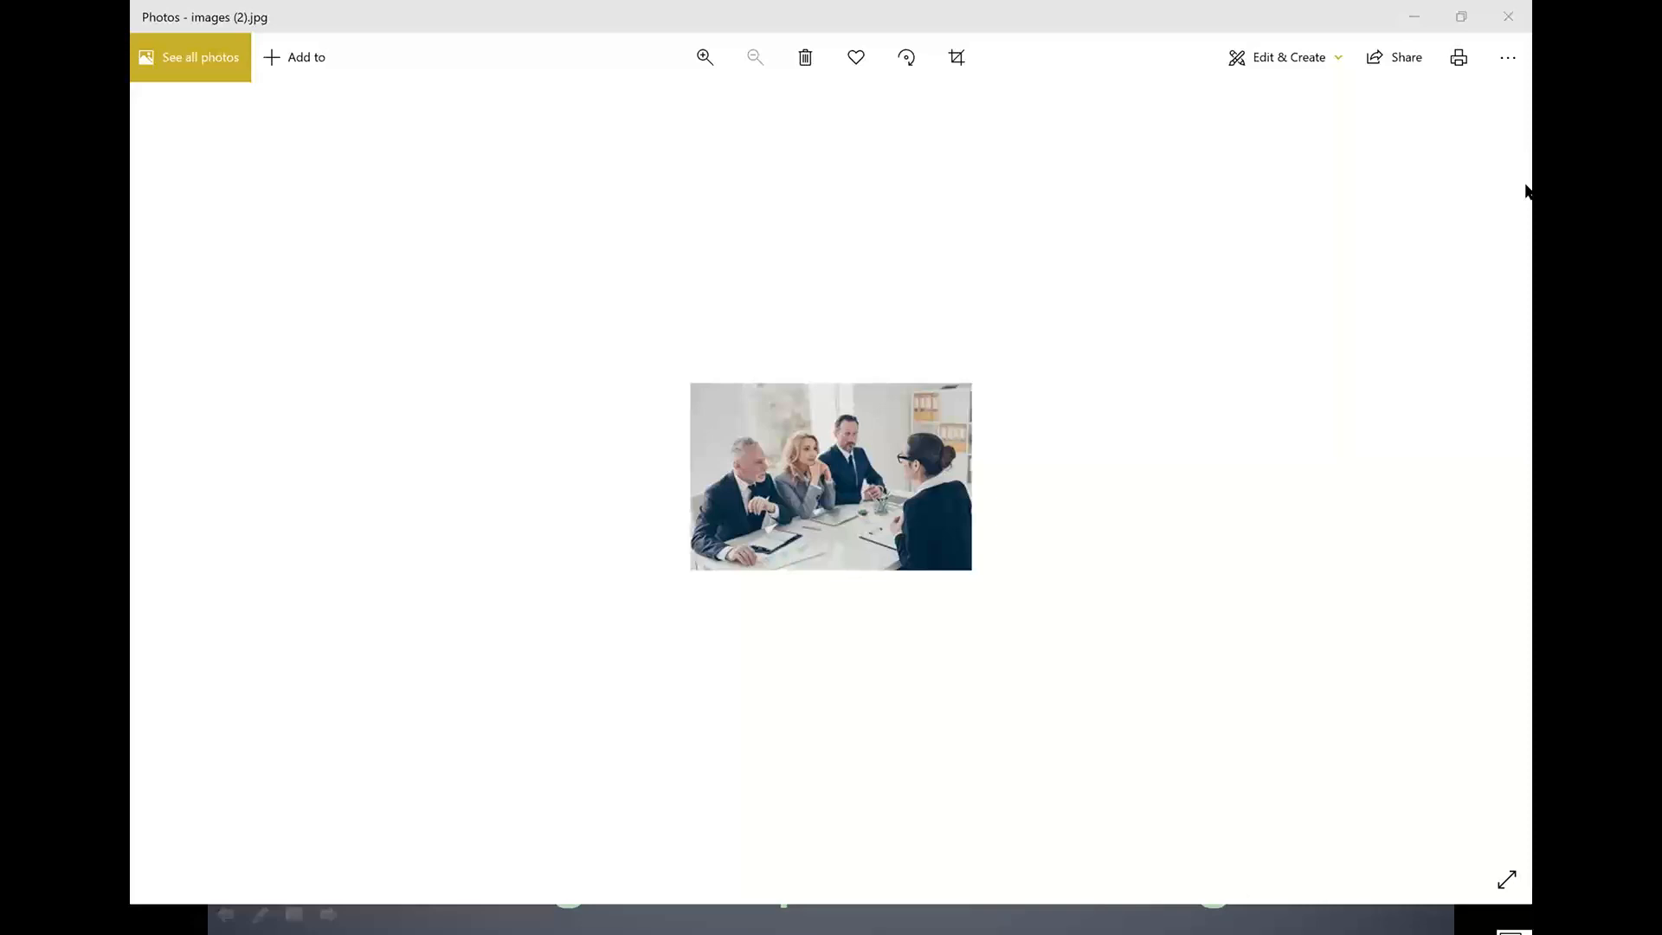